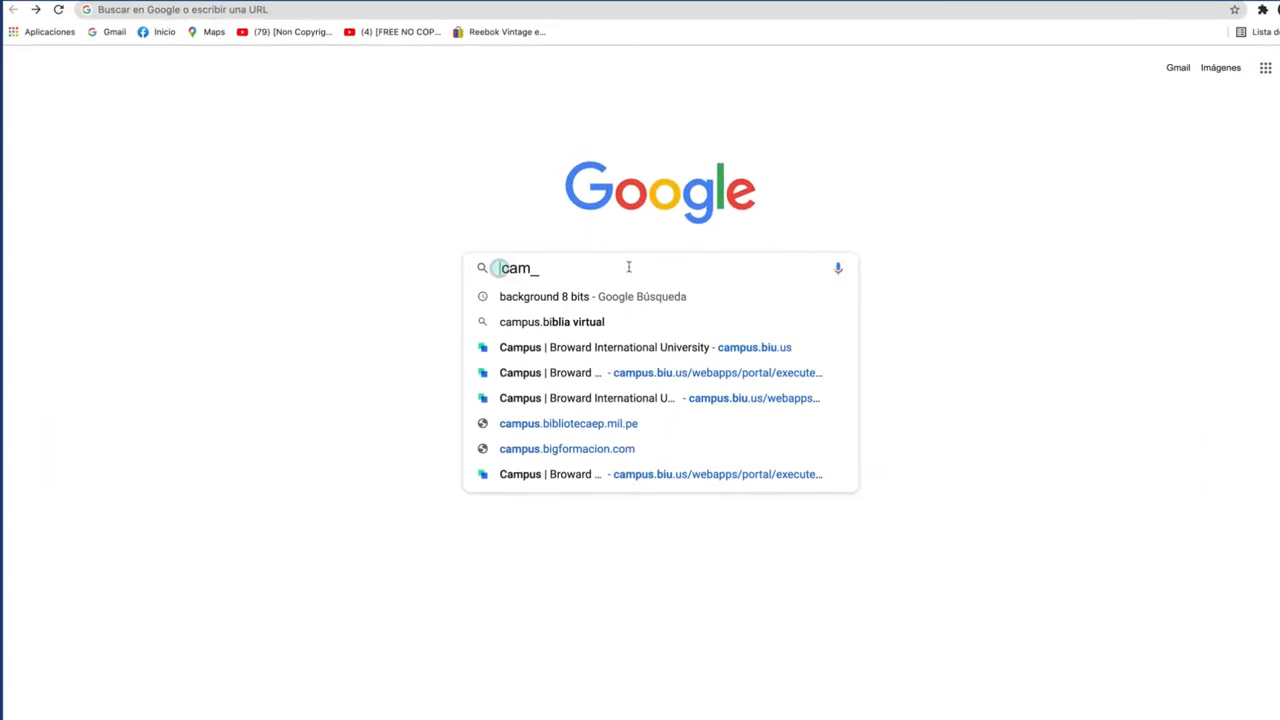
Step: Enter campus.biu.us in the Google search box to load the campus login page
left_click(754, 347)
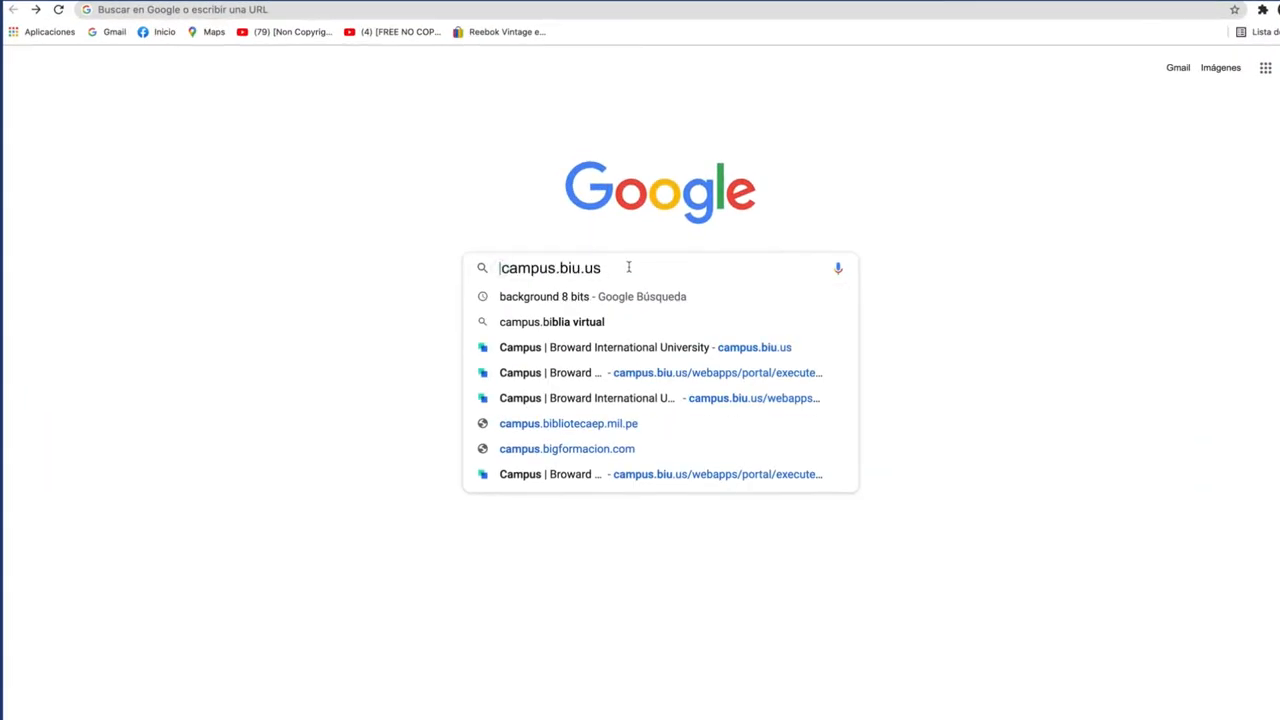
key("Enter")
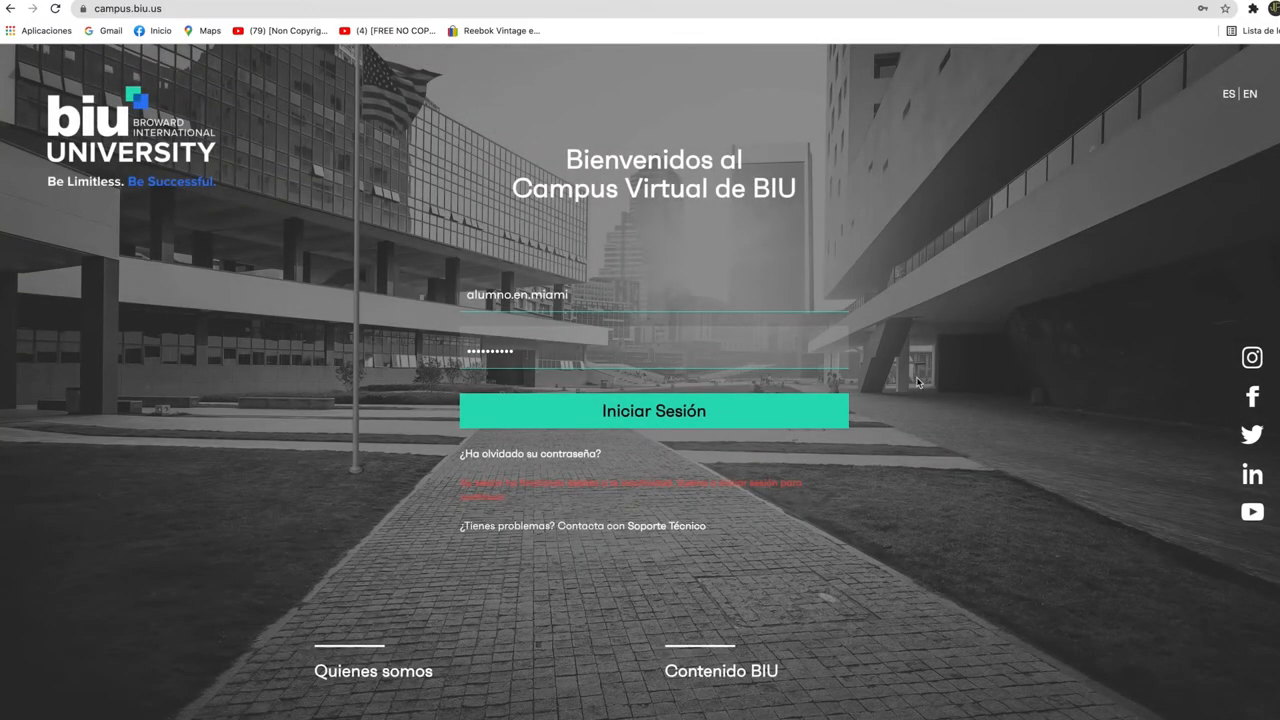
Step: Sign in with the prefilled credentials via Iniciar Sesión to reach the student dashboard
left_click(653, 411)
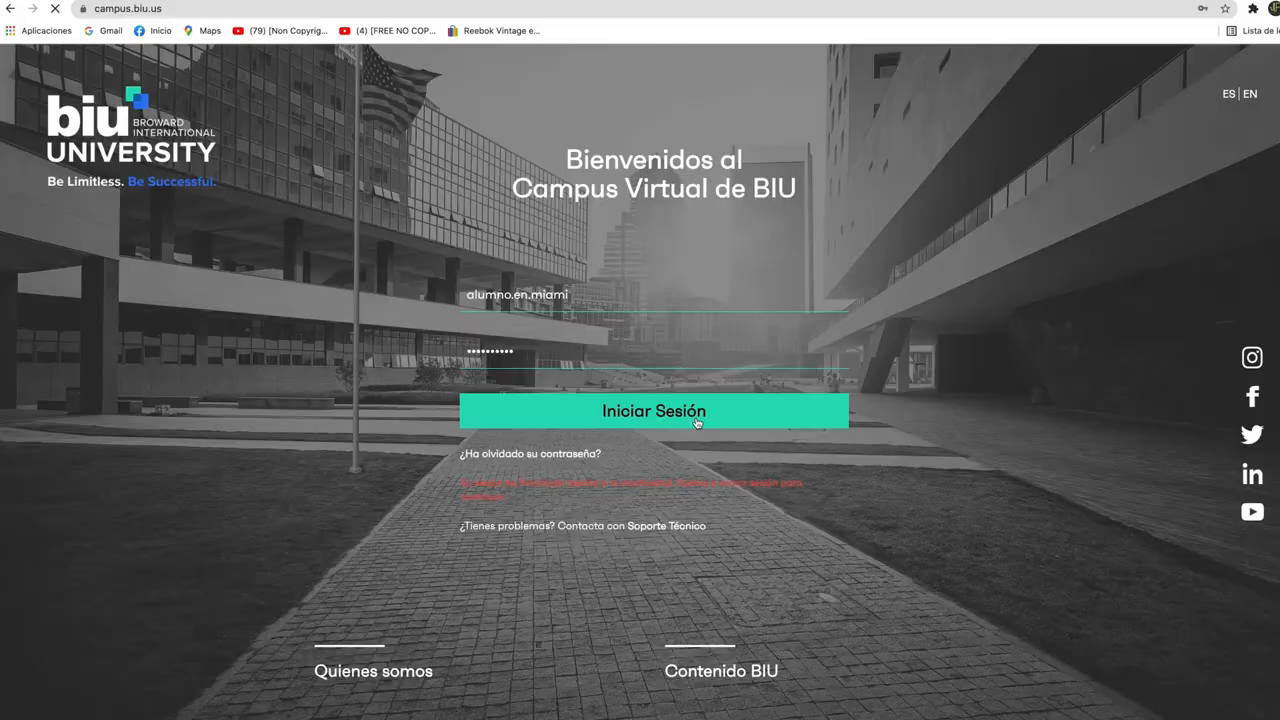
left_click(653, 411)
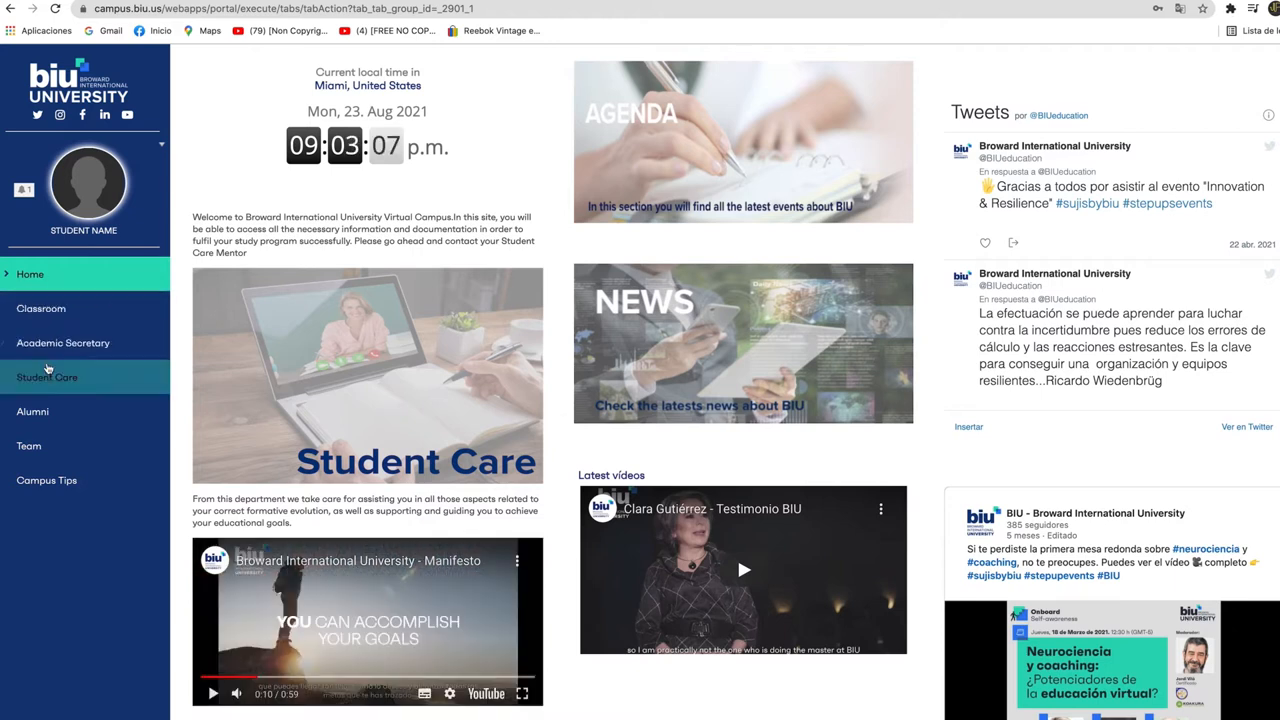
mouse_move(46, 480)
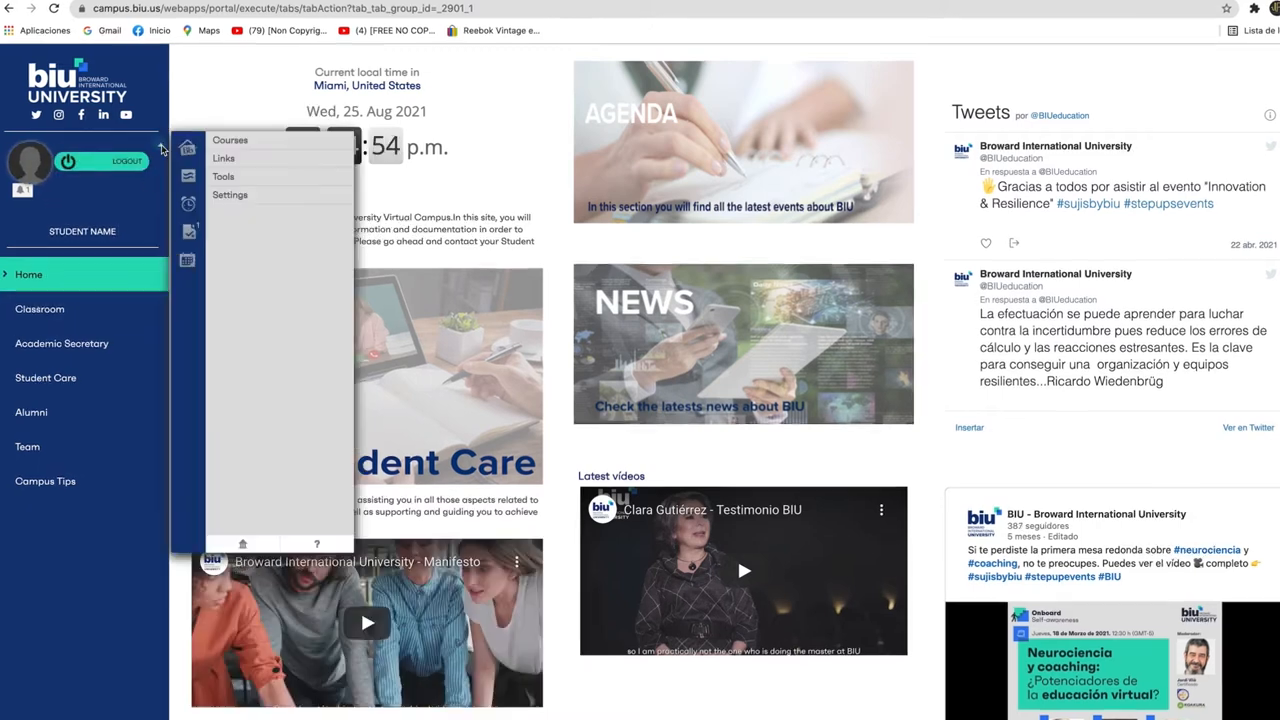
Step: Upload a local image as the avatar through Personalise My Settings and submit
left_click(229, 140)
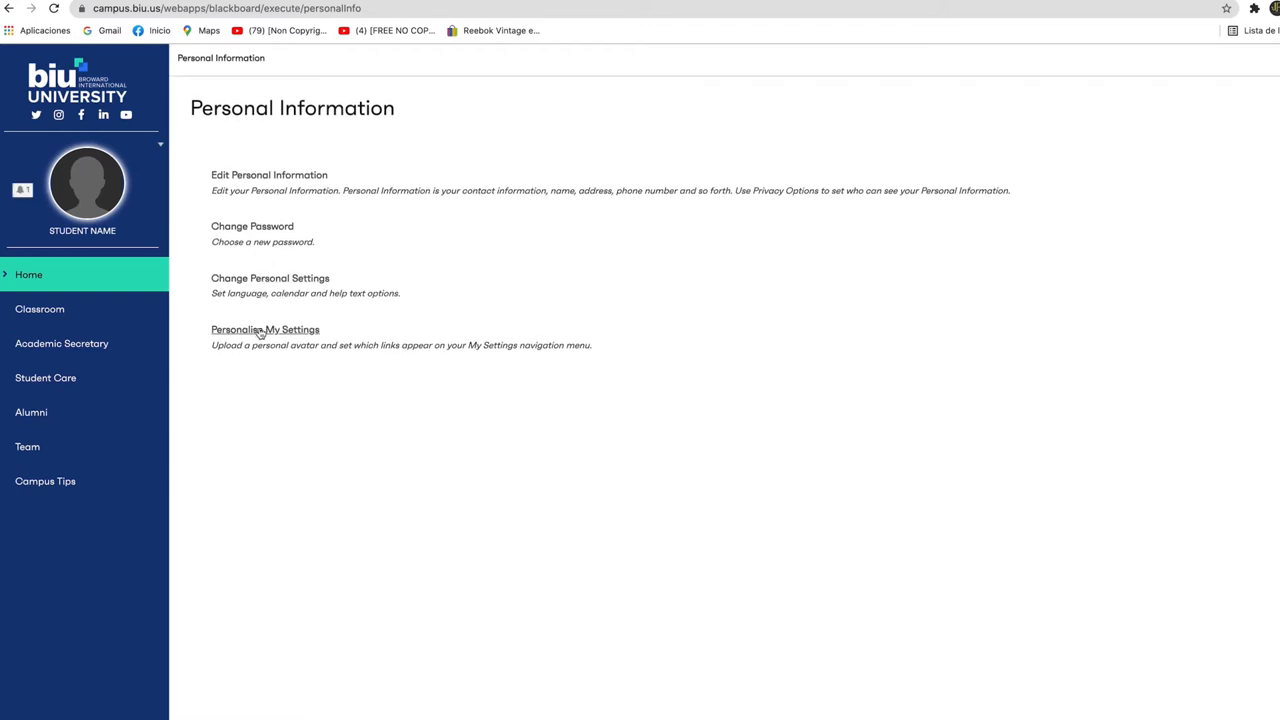
left_click(265, 329)
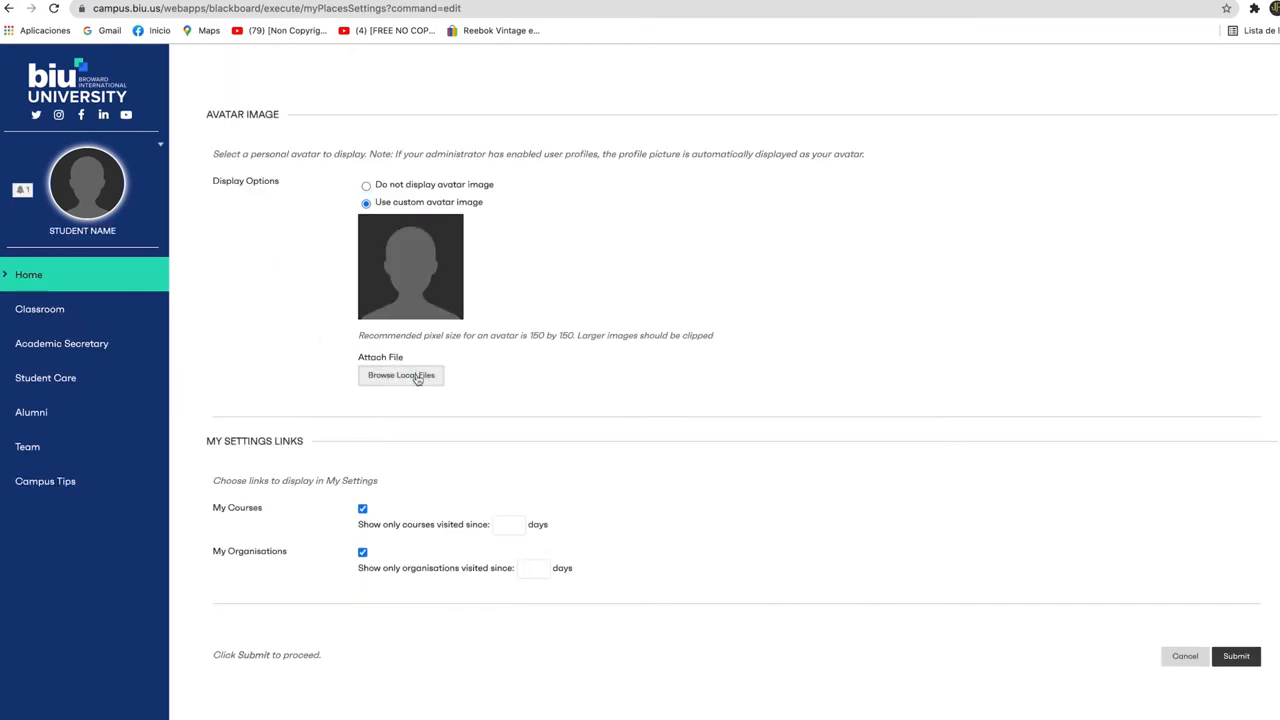
left_click(401, 375)
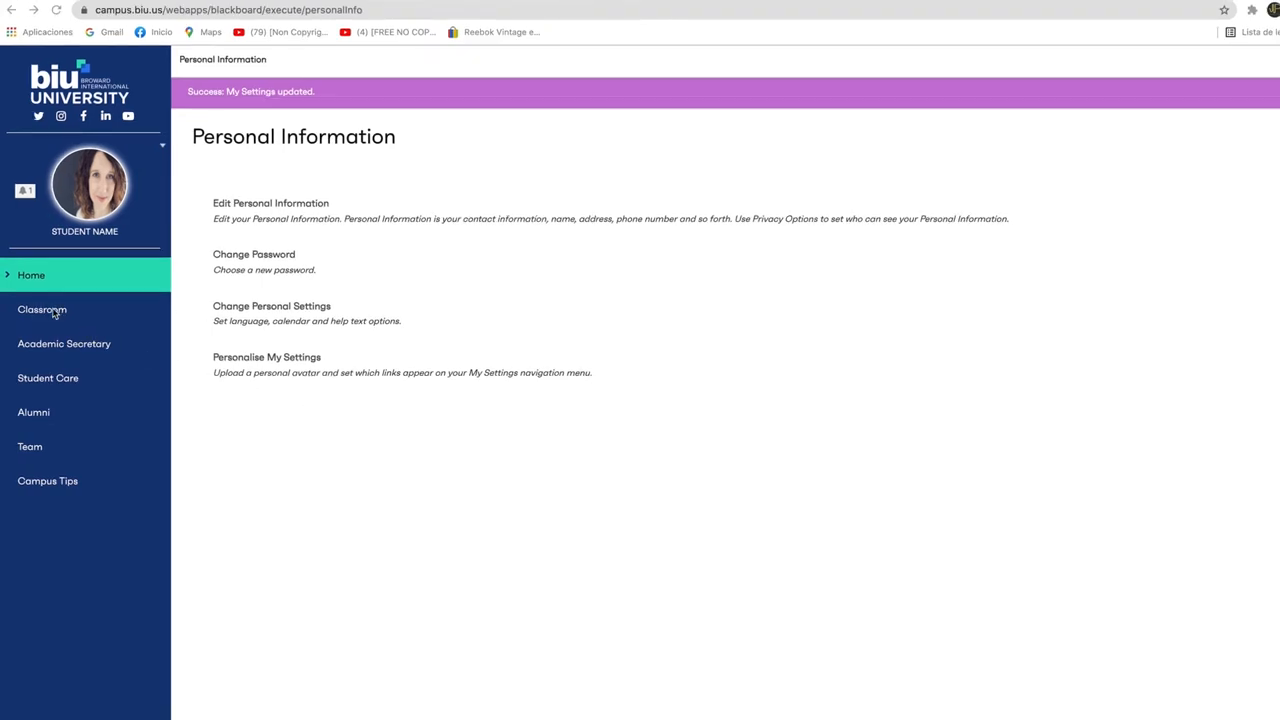
Step: View the BUS621 Liderazgo y Conducta Organizacional course, then the Aula 0 MBA Programa page
left_click(42, 309)
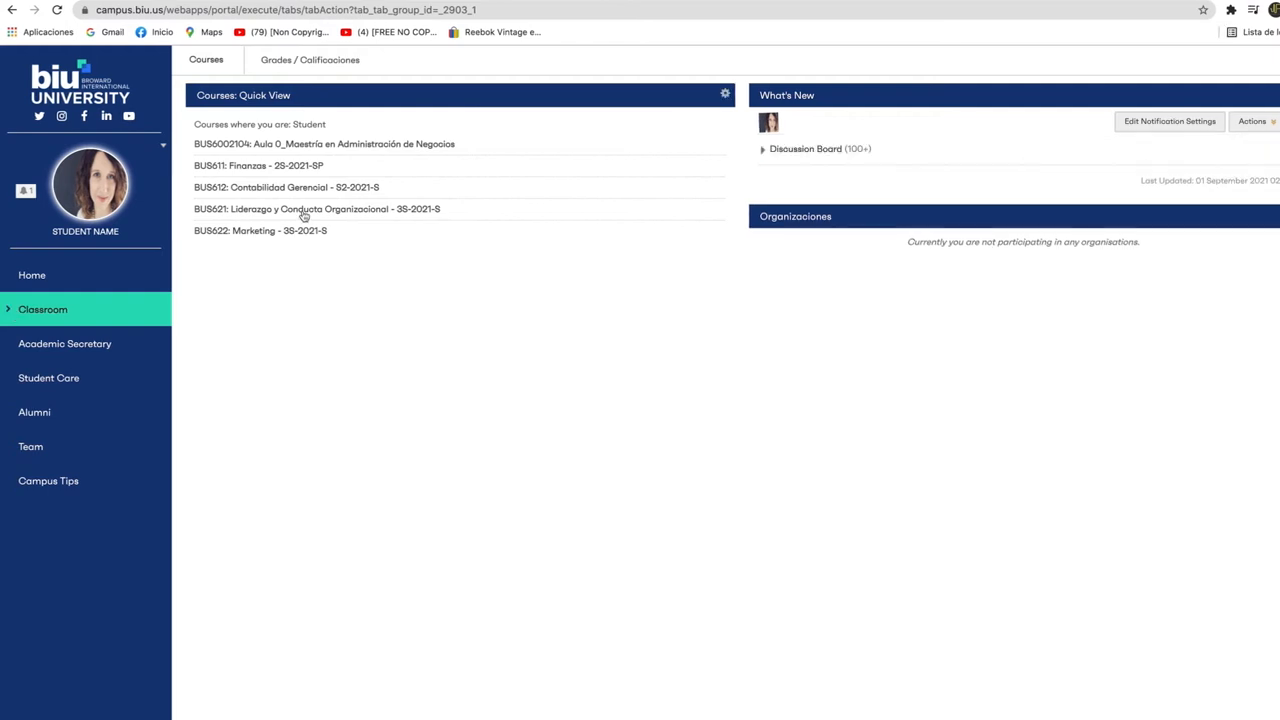
left_click(317, 209)
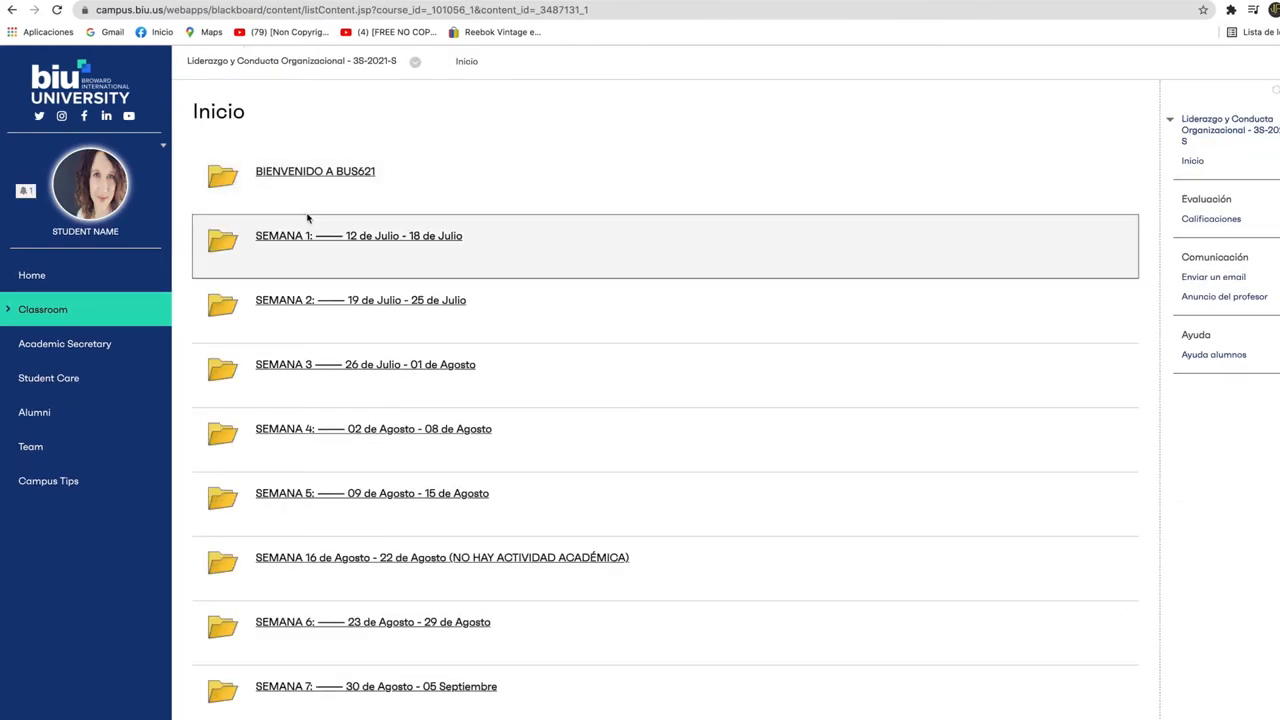
mouse_move(315, 171)
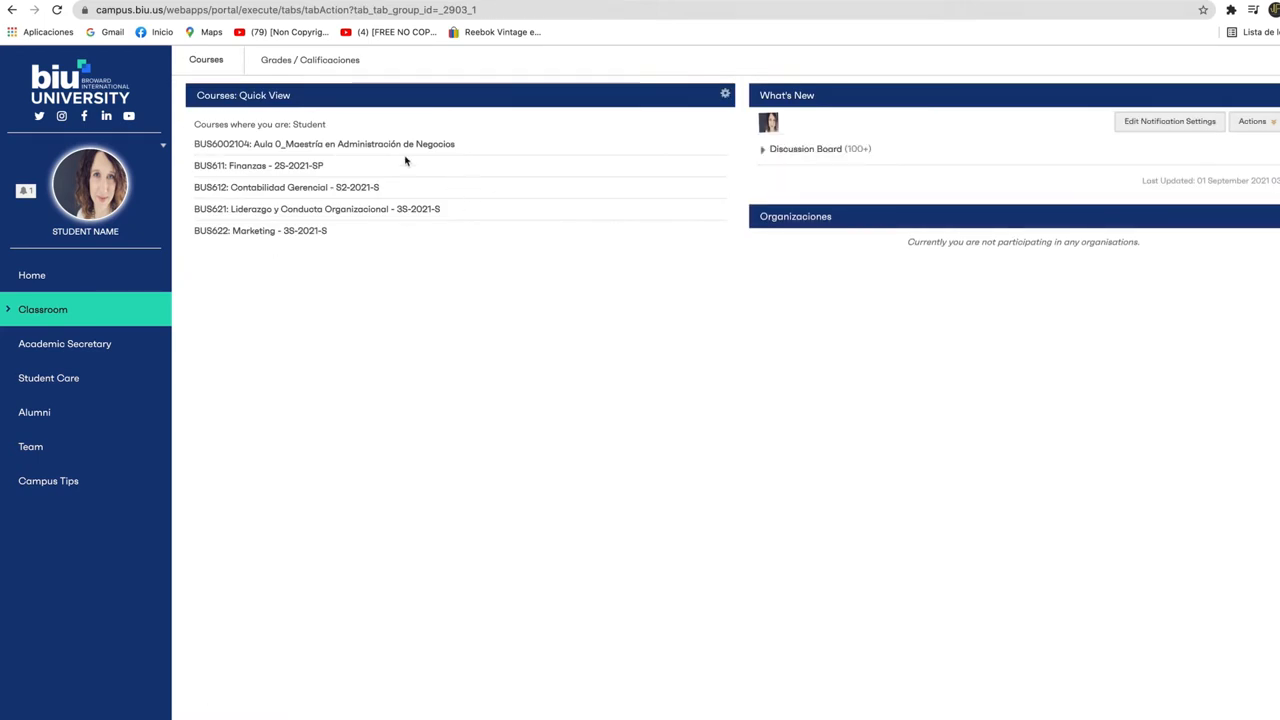
left_click(323, 143)
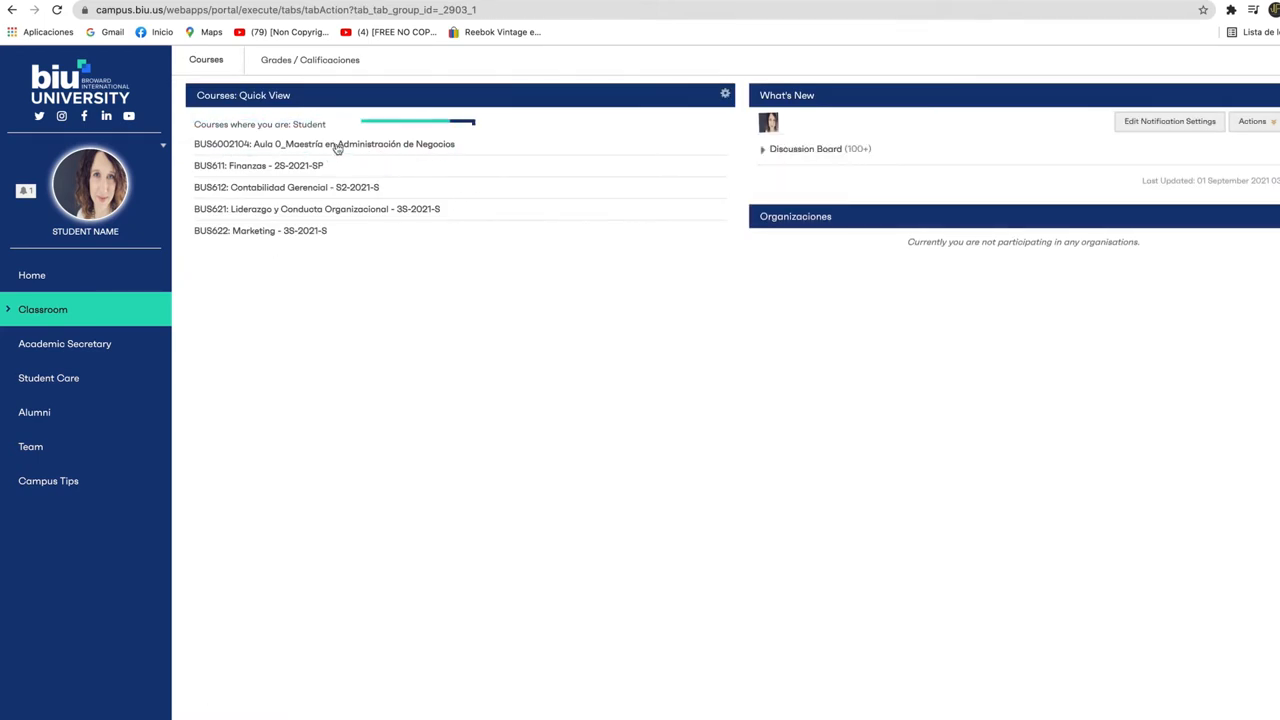
left_click(324, 144)
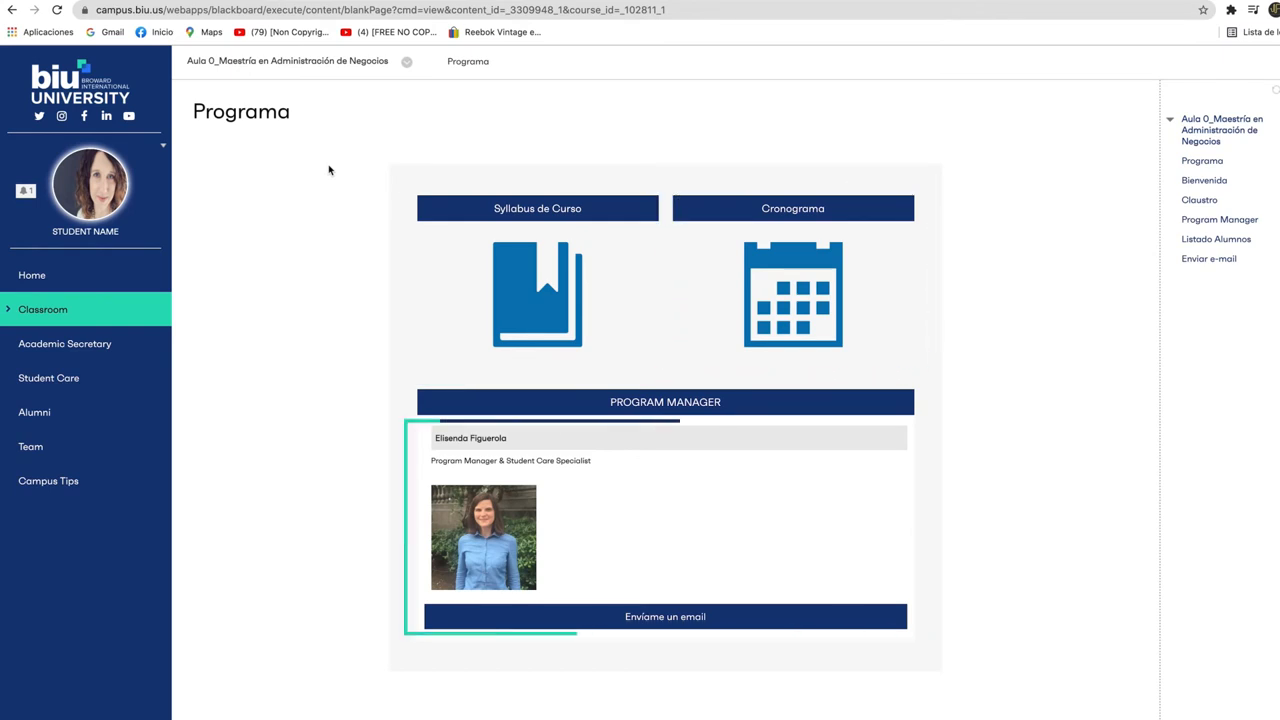
left_click(65, 343)
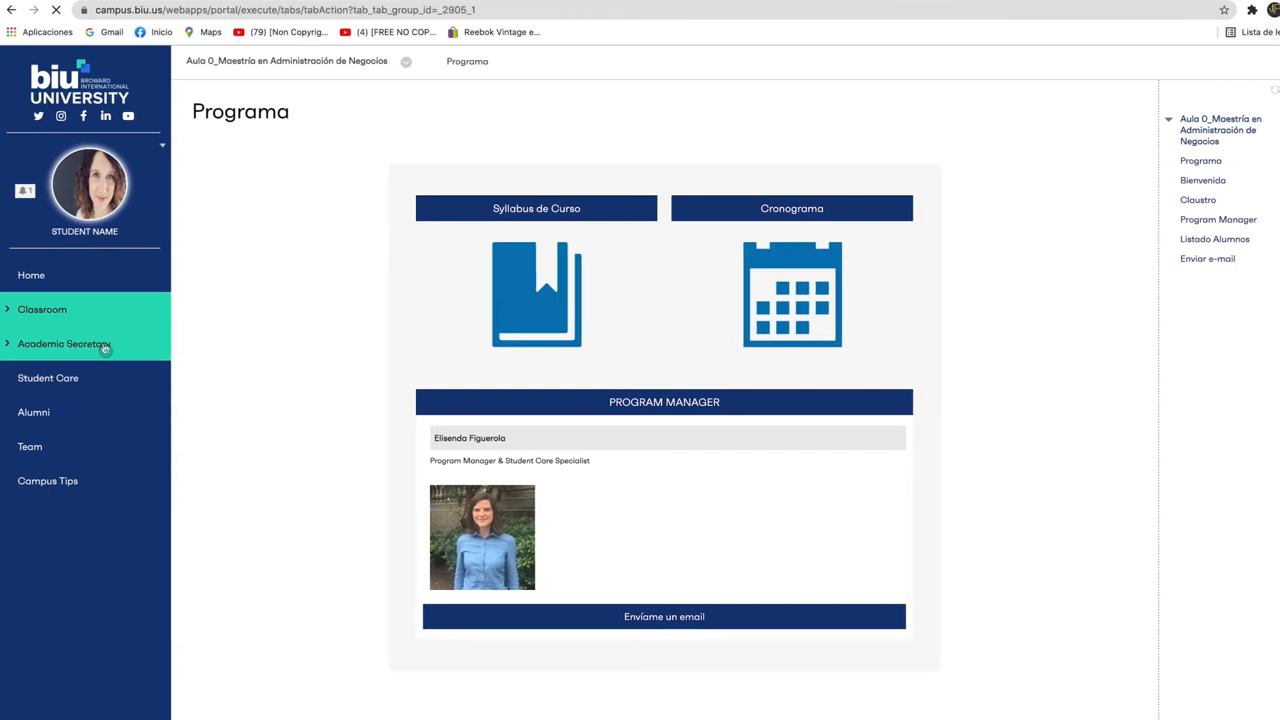
Step: Show the 'School documents - Documentos de escuela' tab under Academic Secretary rules and guides
left_click(63, 343)
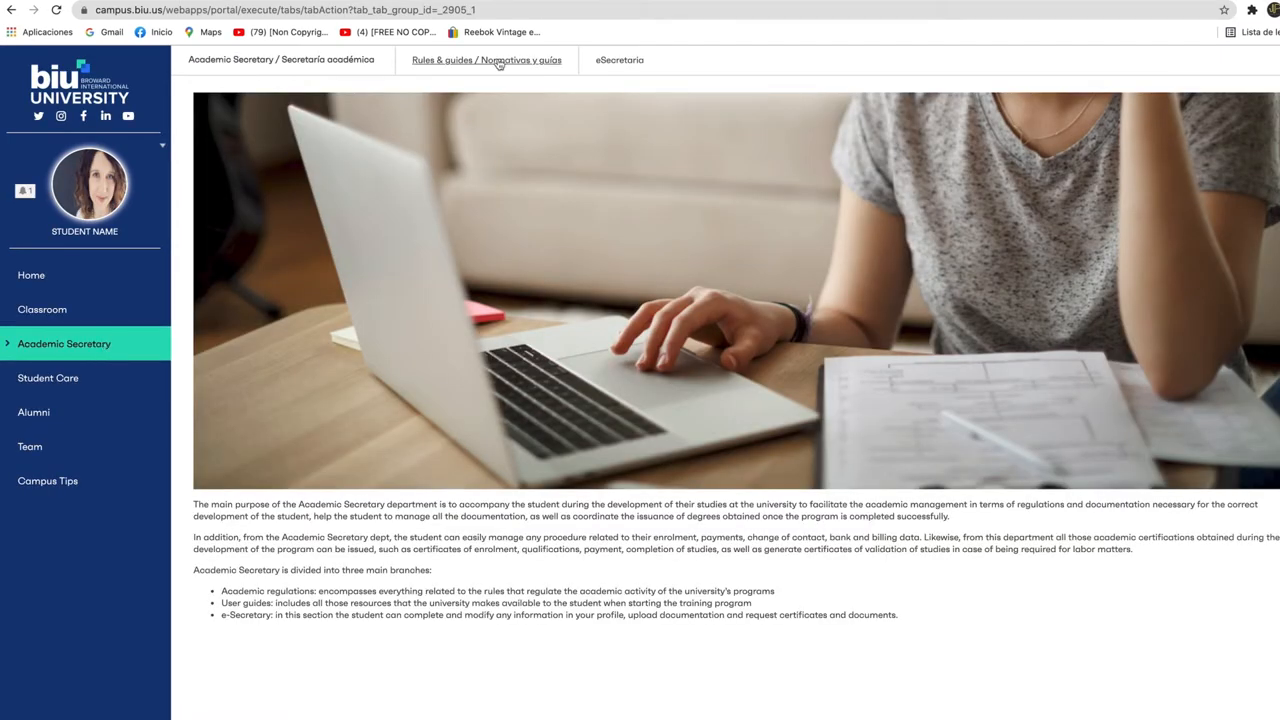
left_click(486, 59)
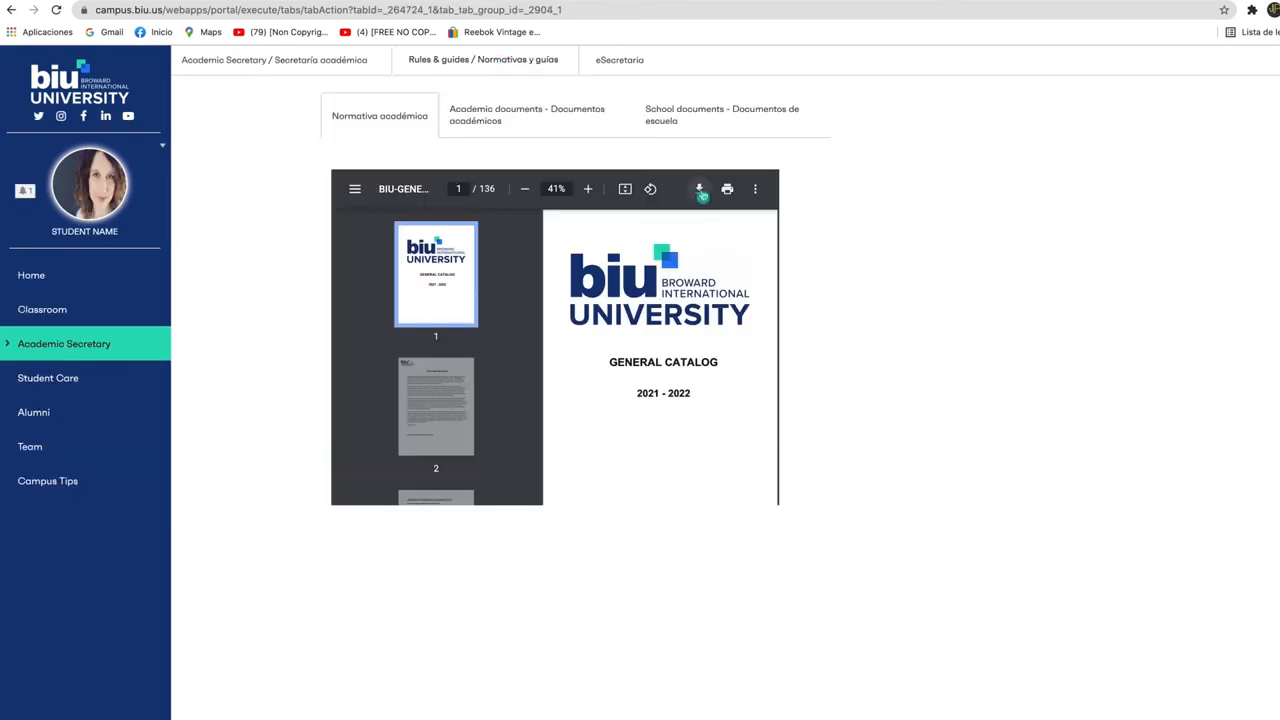
left_click(720, 115)
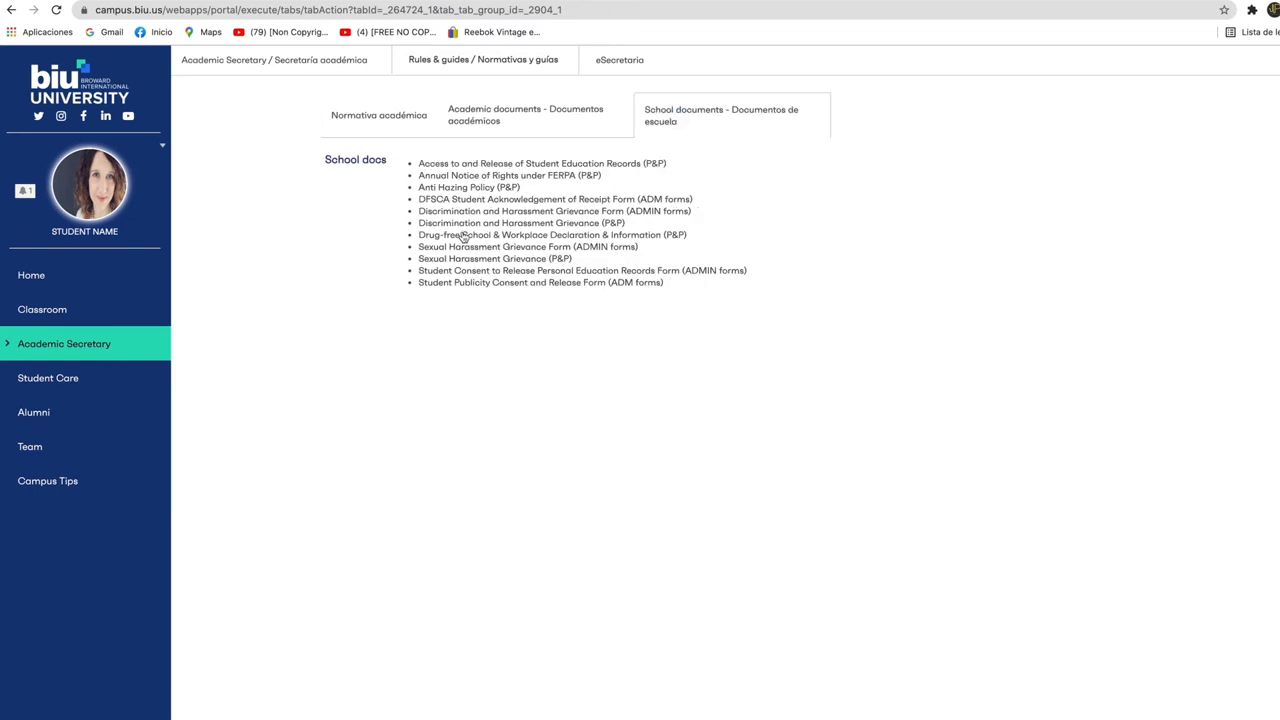
left_click(540, 282)
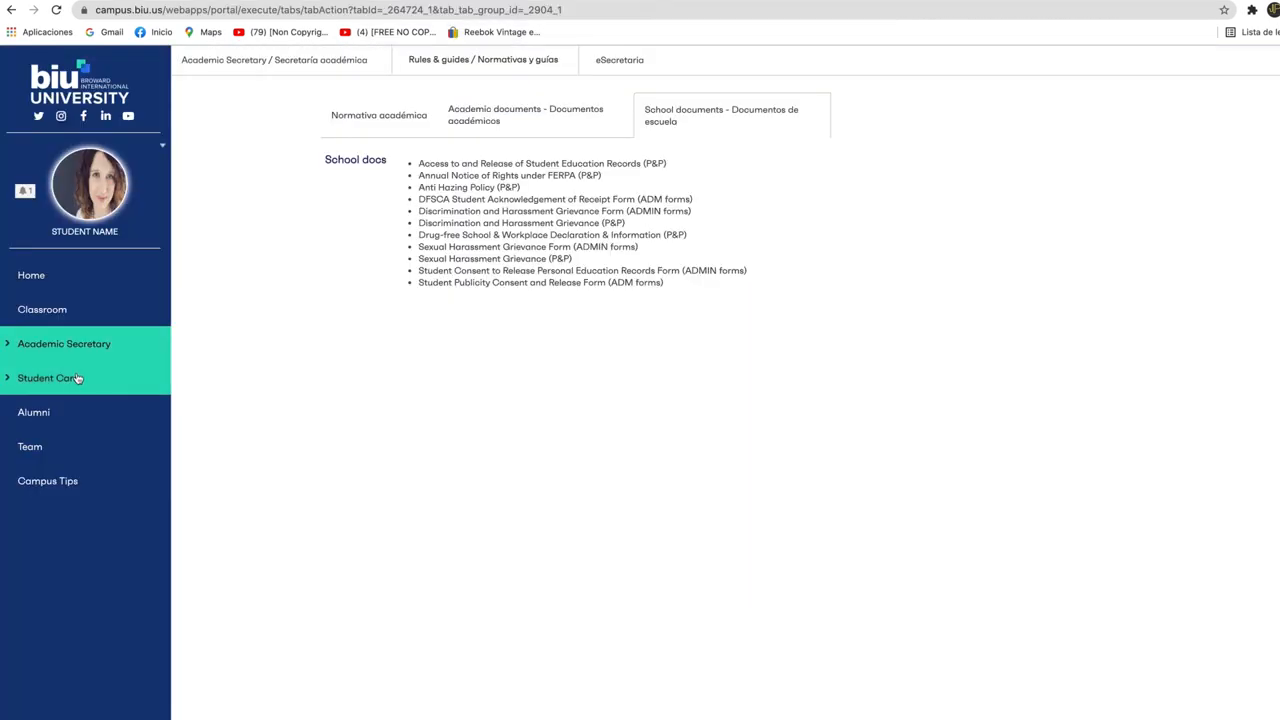
left_click(47, 378)
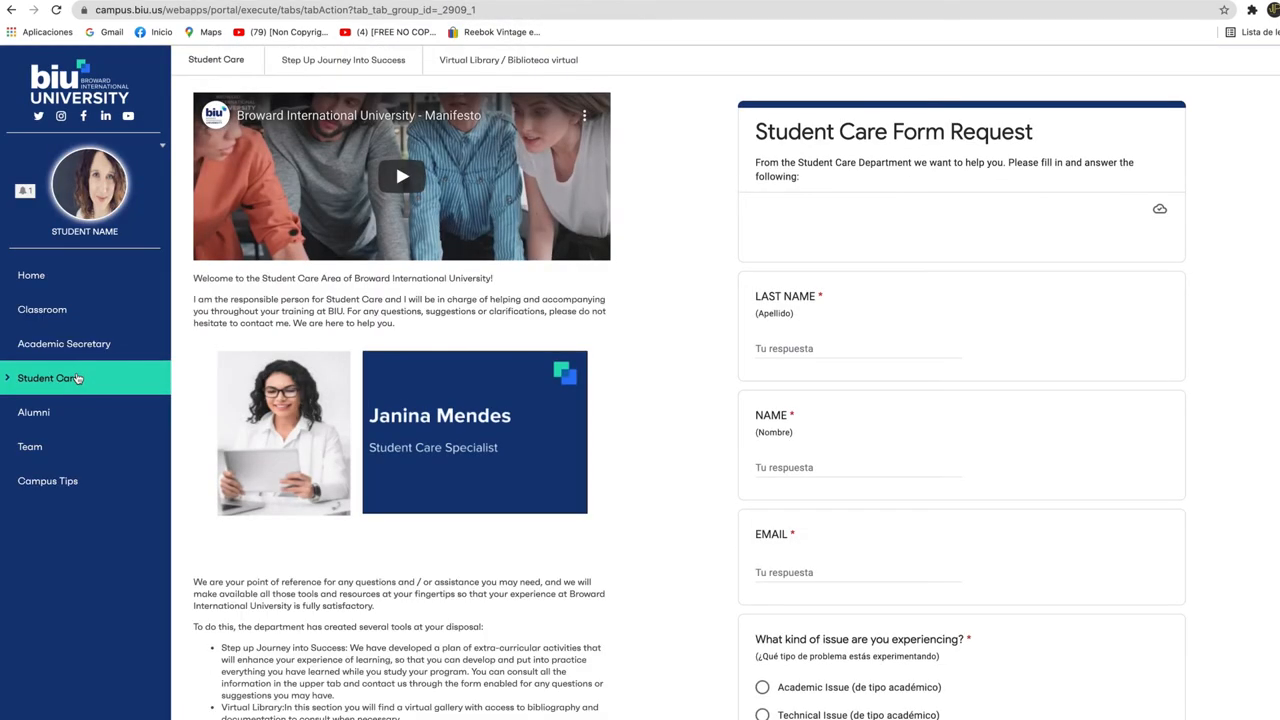
type("T")
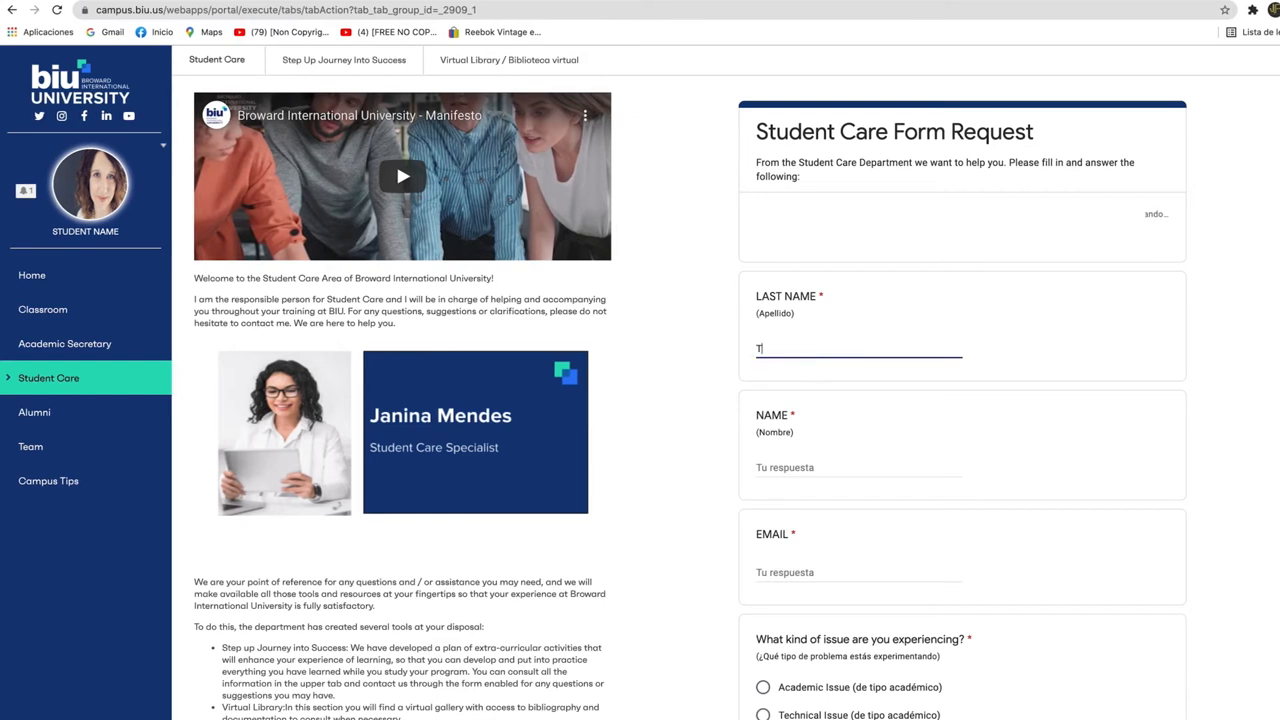
type("Taylor")
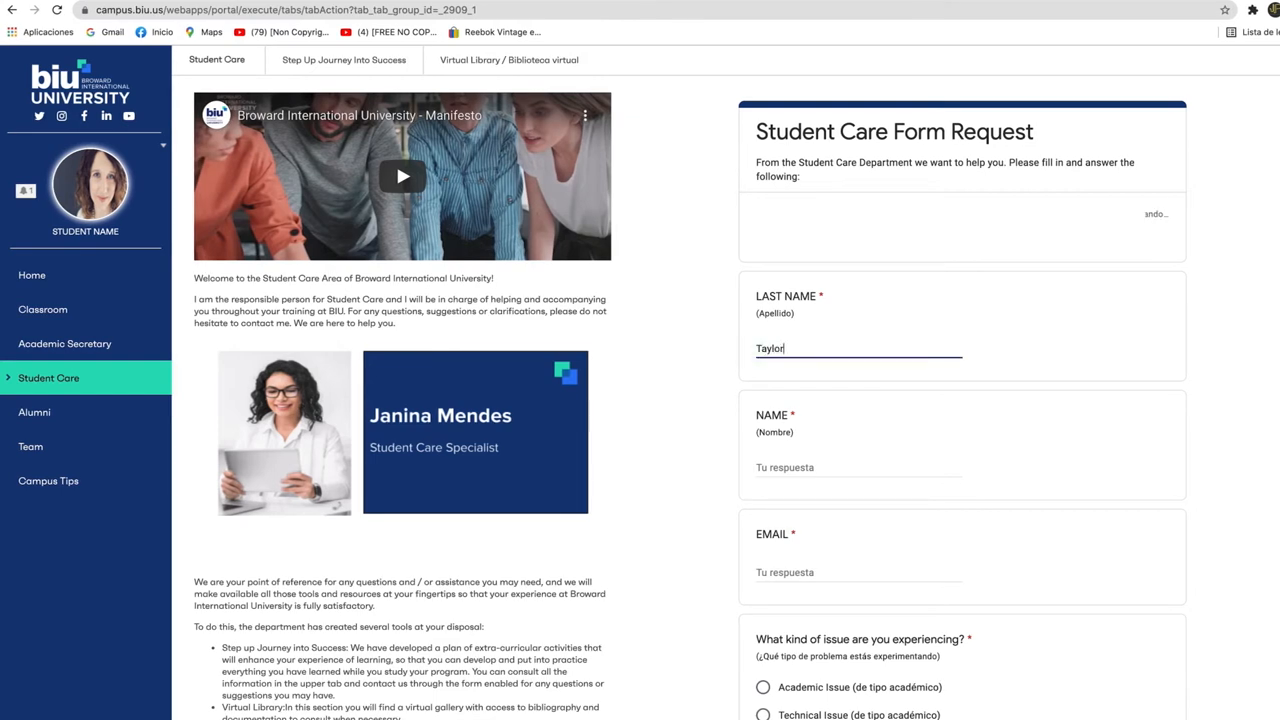
left_click(857, 467)
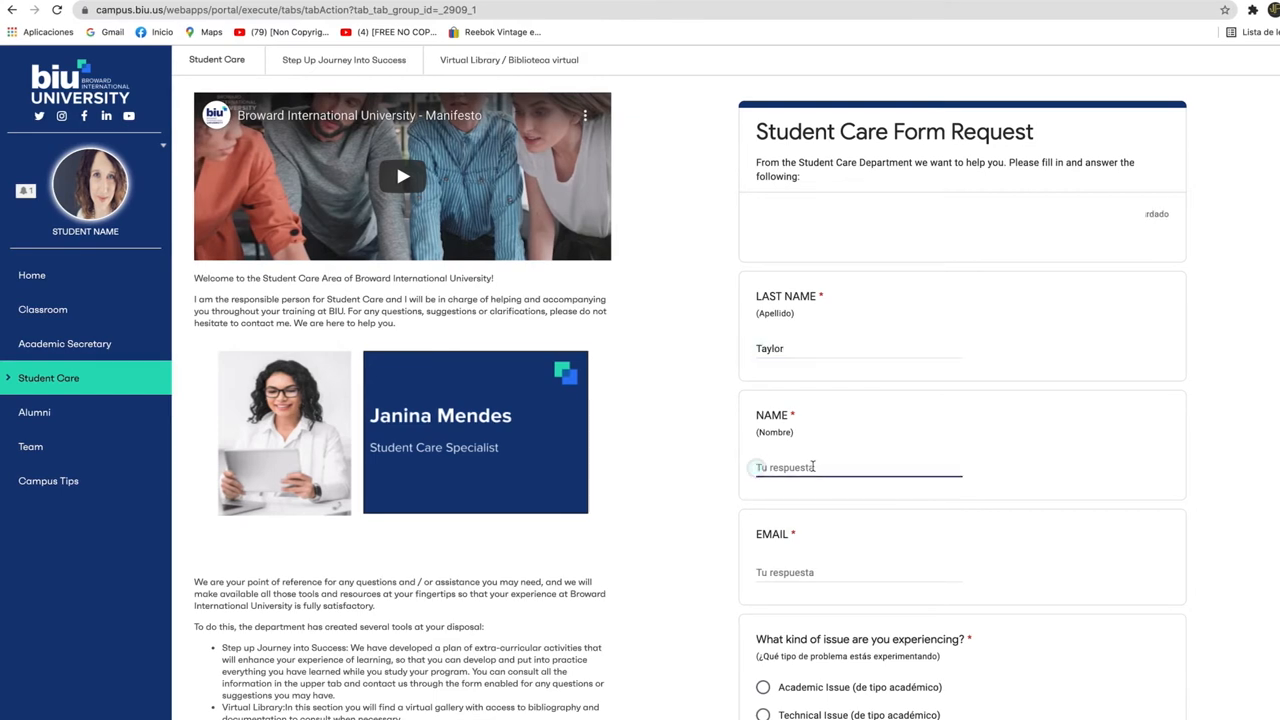
type("James")
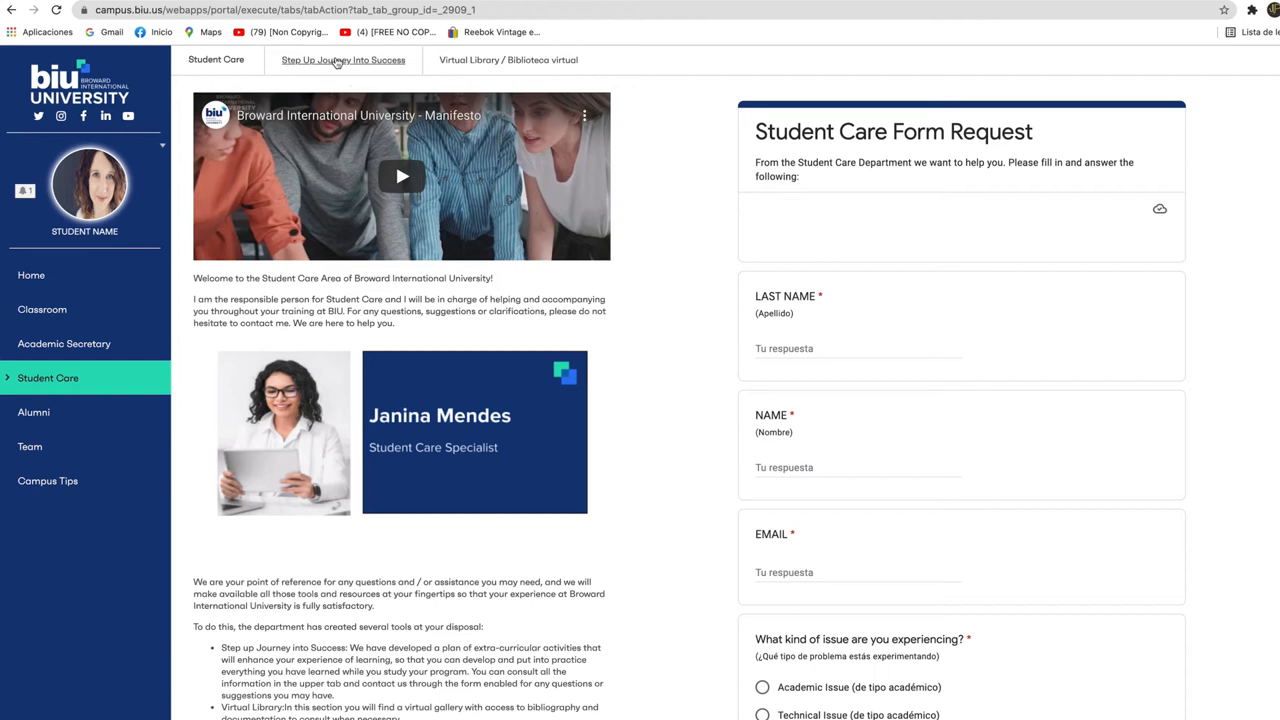
Step: Switch to the 'Step Up Journey Into Success' tab on the Student Care page
left_click(343, 60)
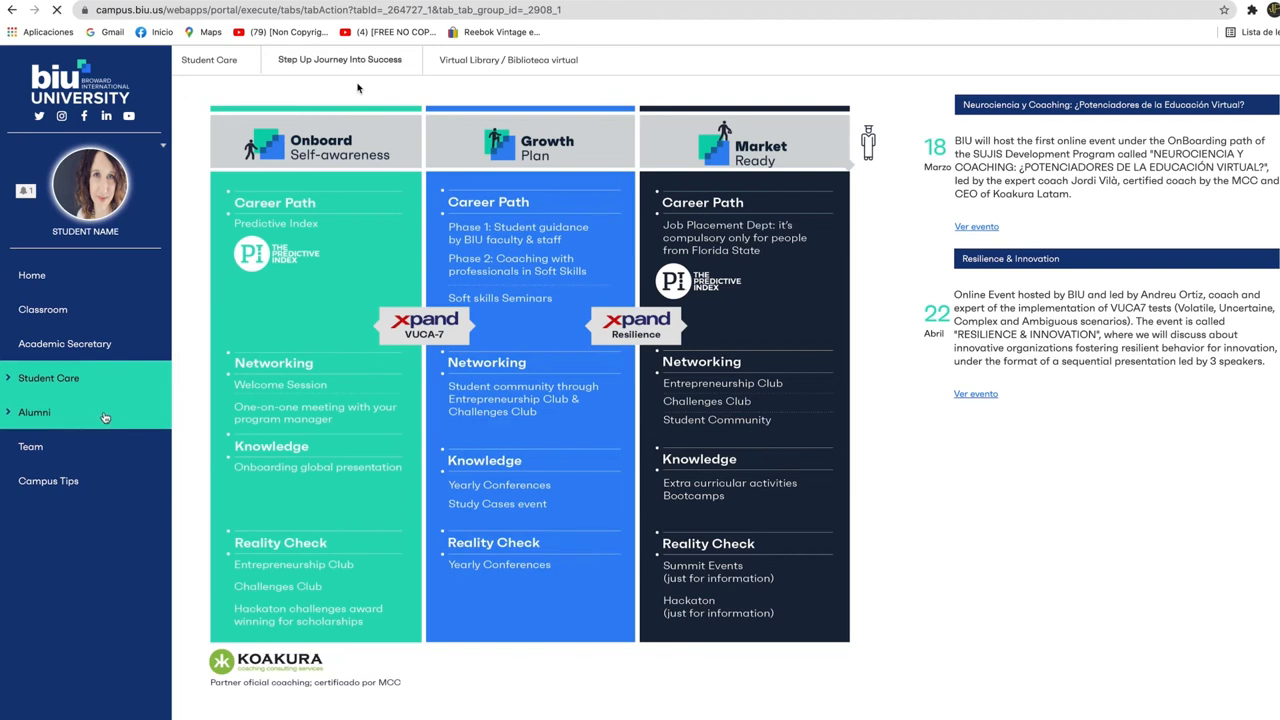
Step: Visit the Alumni section, then scroll through the Team faculty directory
left_click(34, 411)
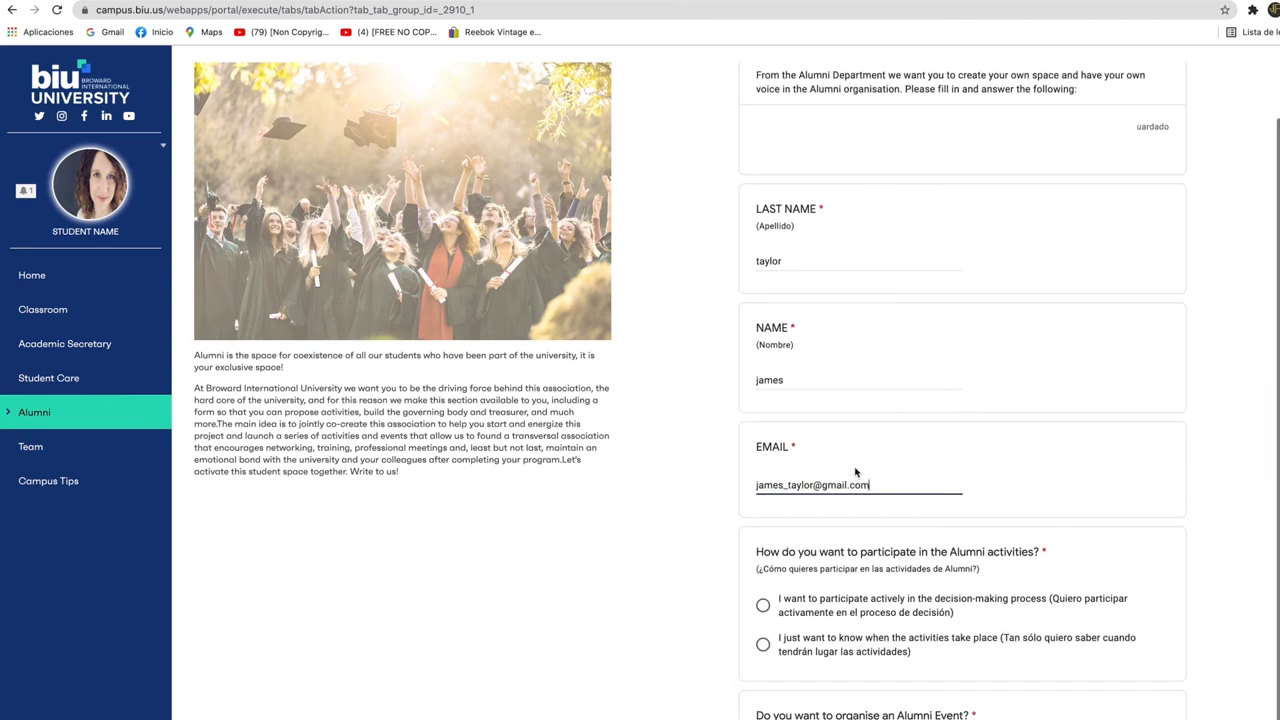
left_click(30, 446)
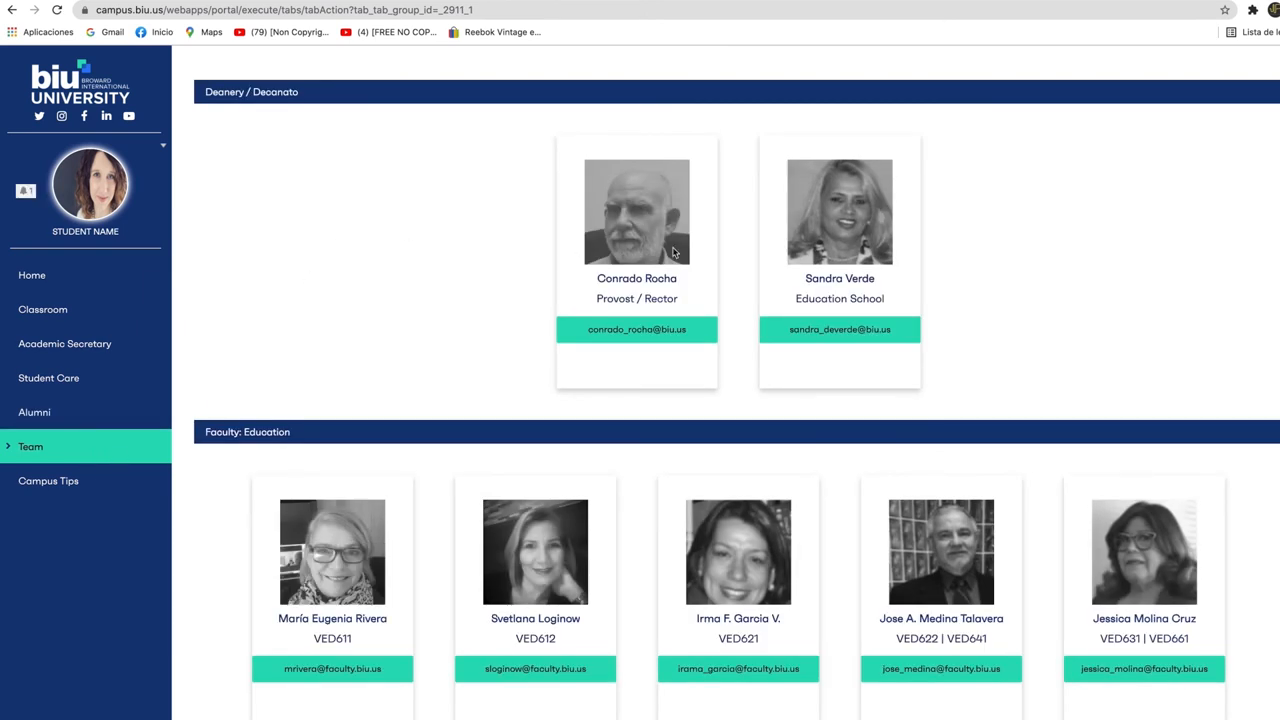
scroll("down", 3)
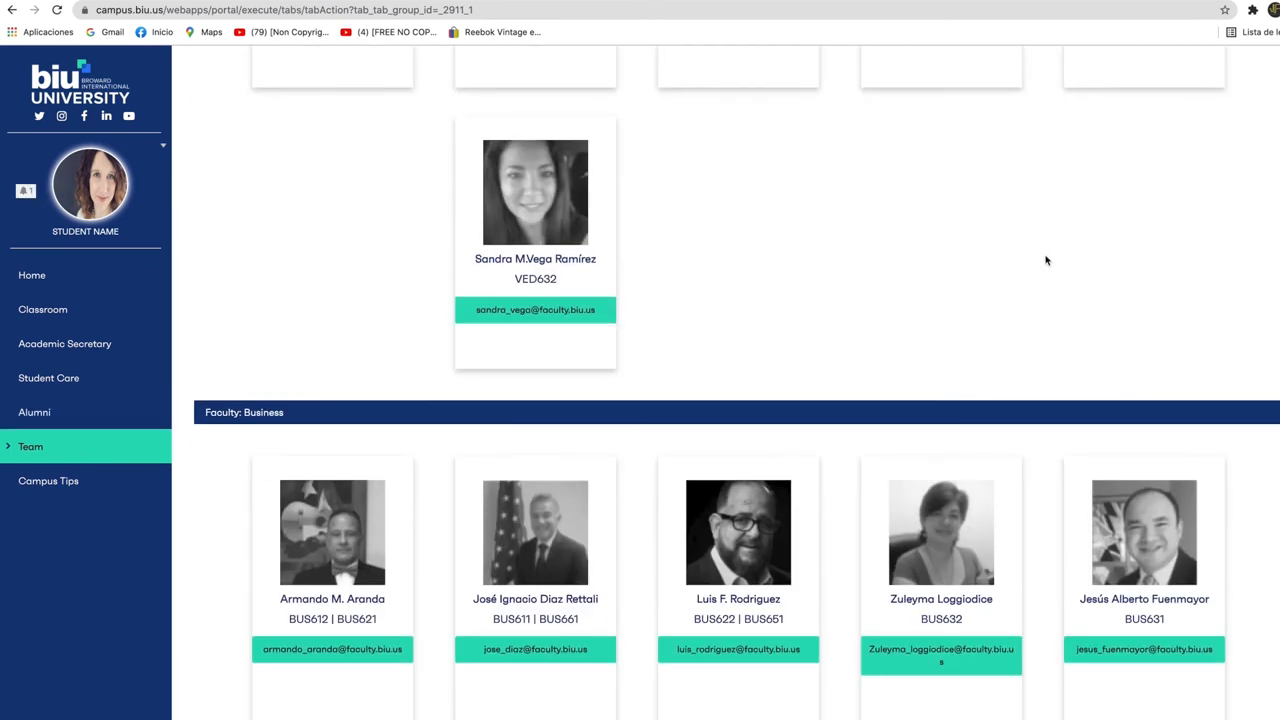
scroll("down", 3)
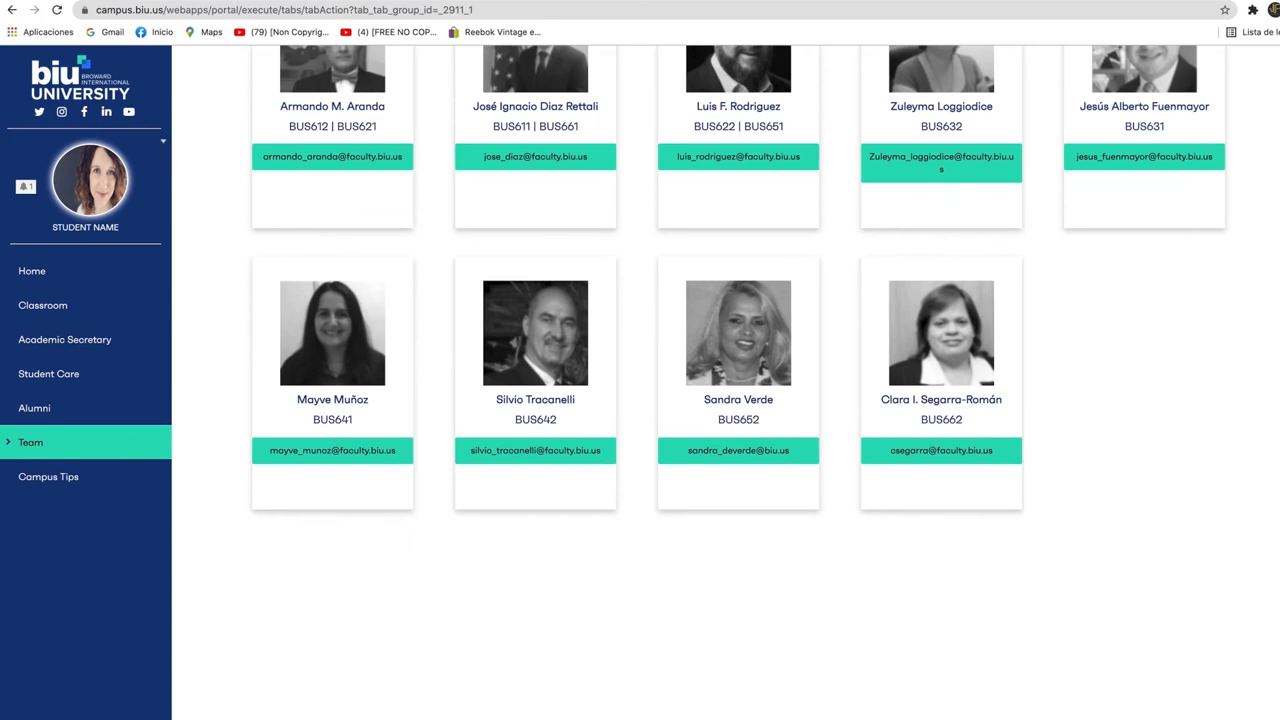
left_click(48, 481)
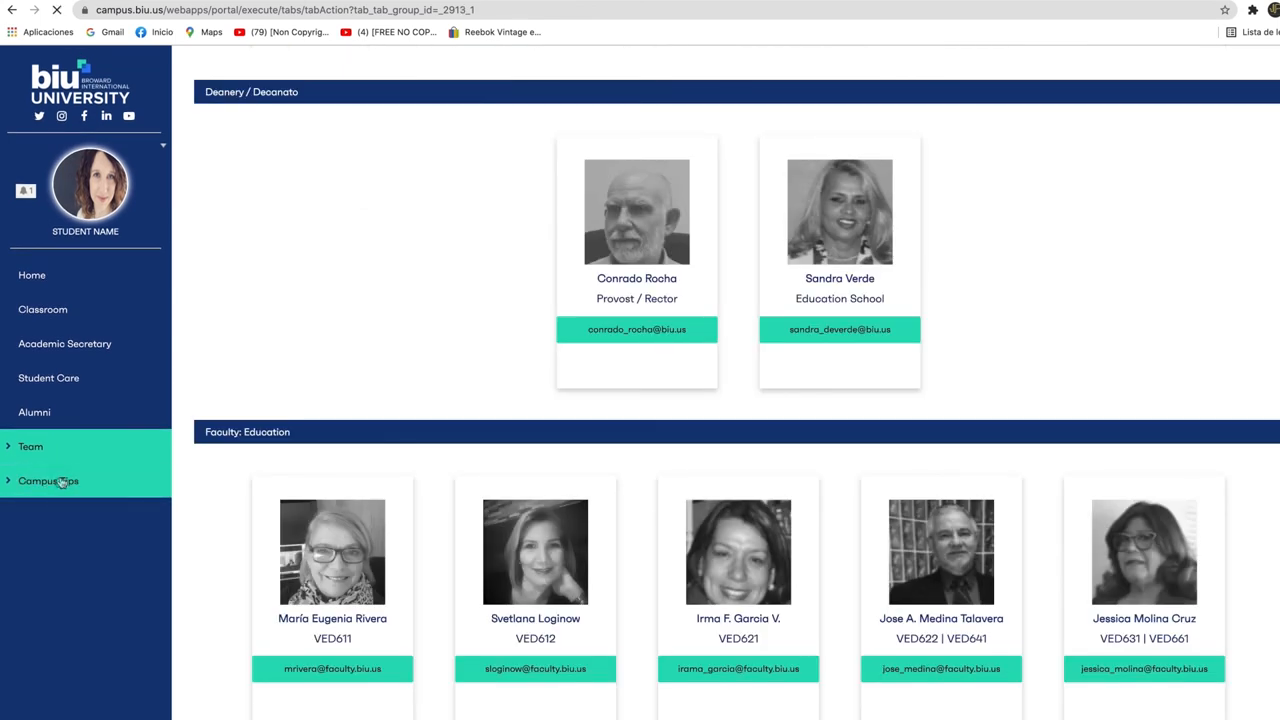
Step: Play the Submit an Assignment video, open FAQs tech, and click the support email link
left_click(48, 481)
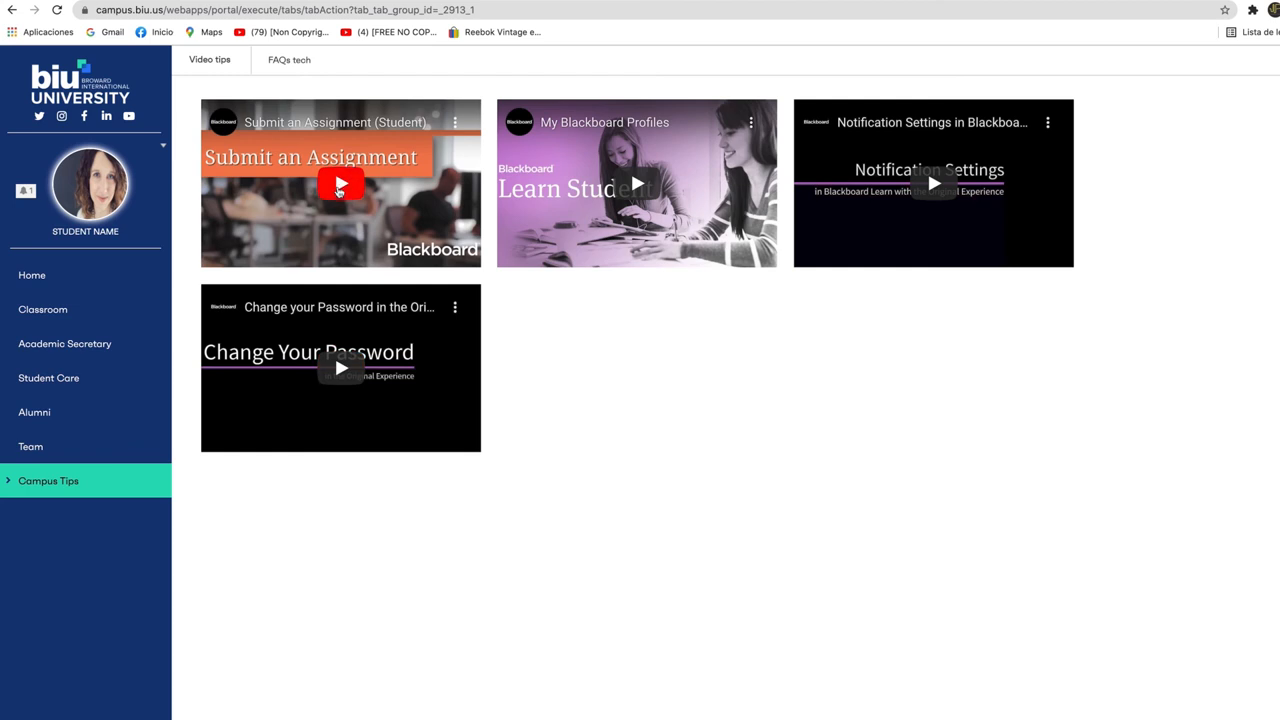
left_click(340, 183)
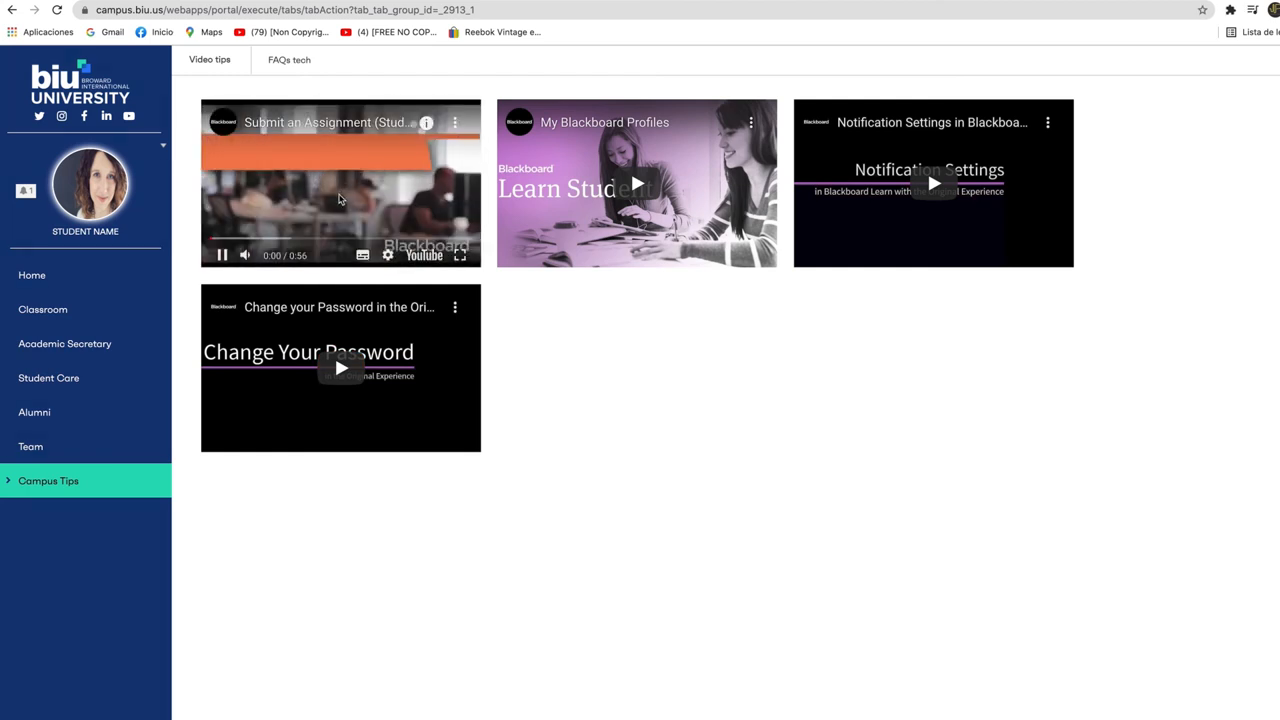
left_click(285, 59)
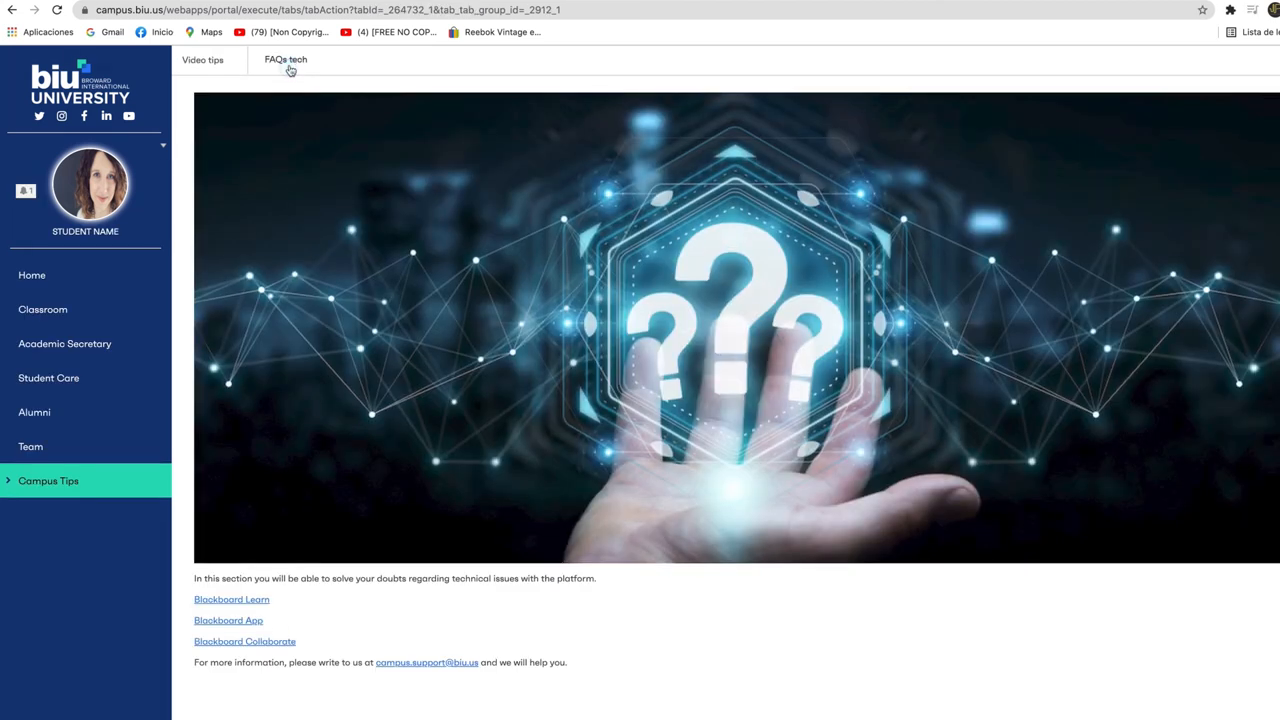
mouse_move(247, 389)
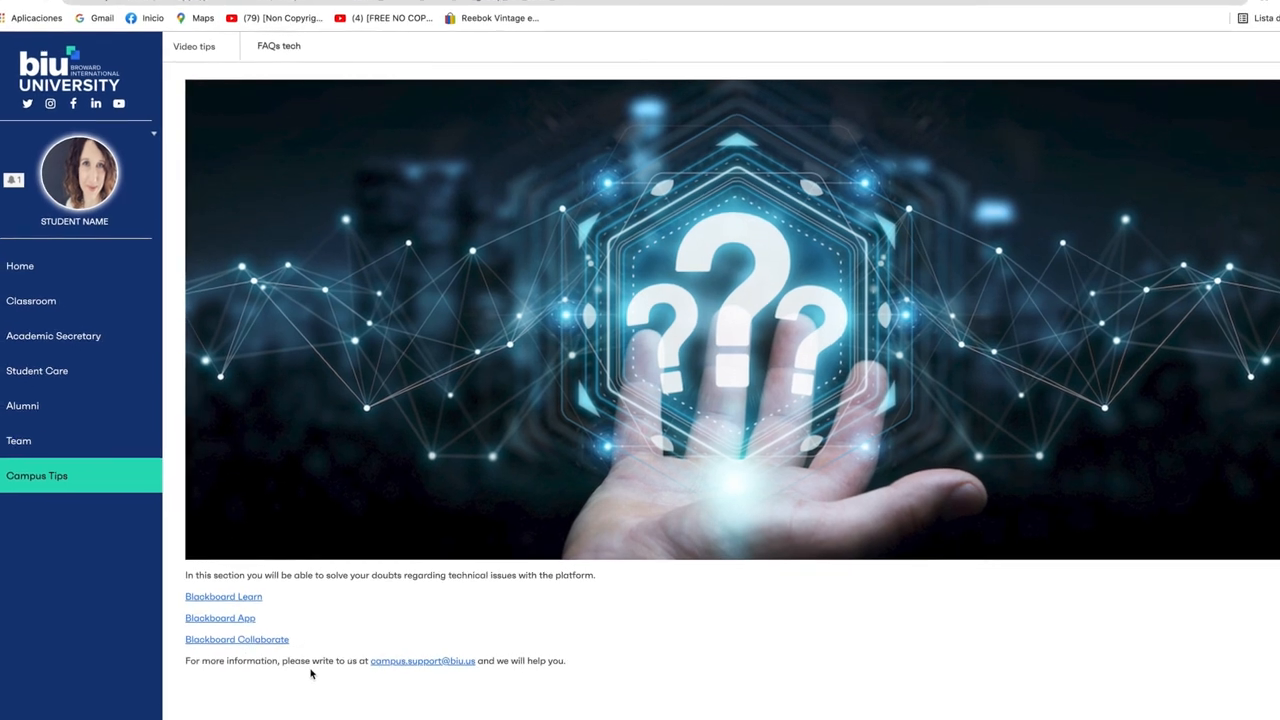
scroll("down", 3)
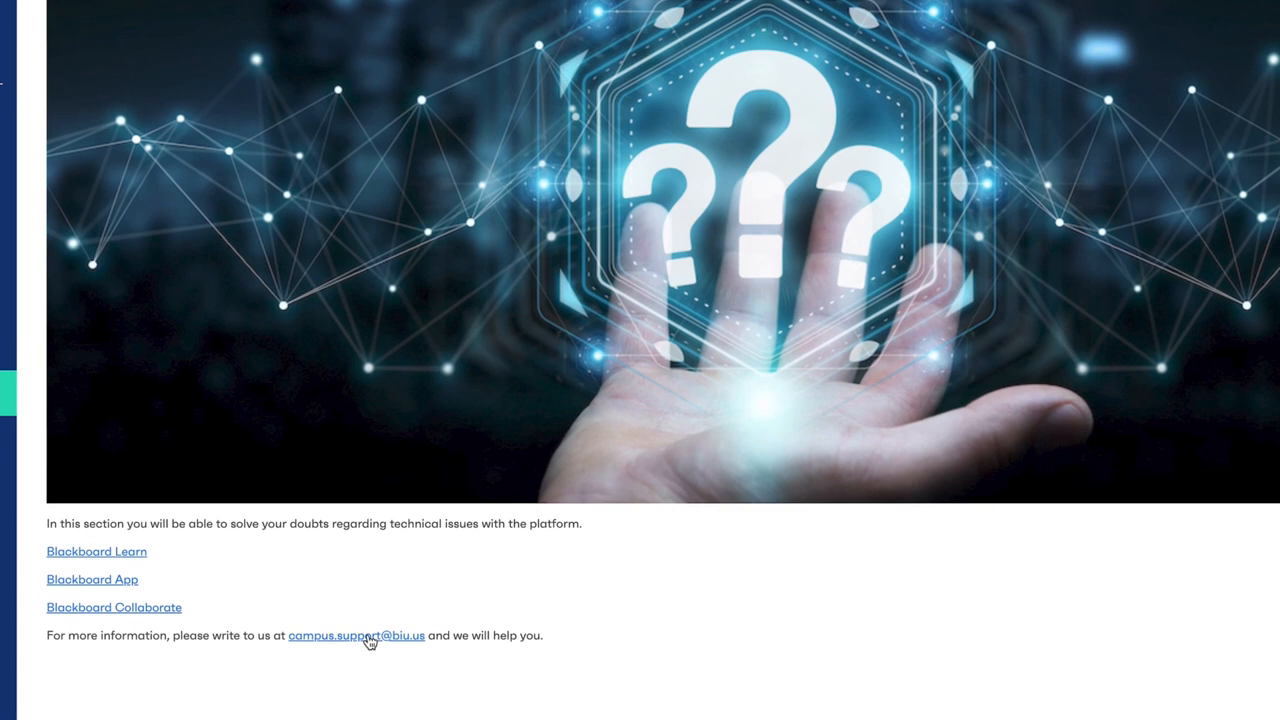
left_click(356, 635)
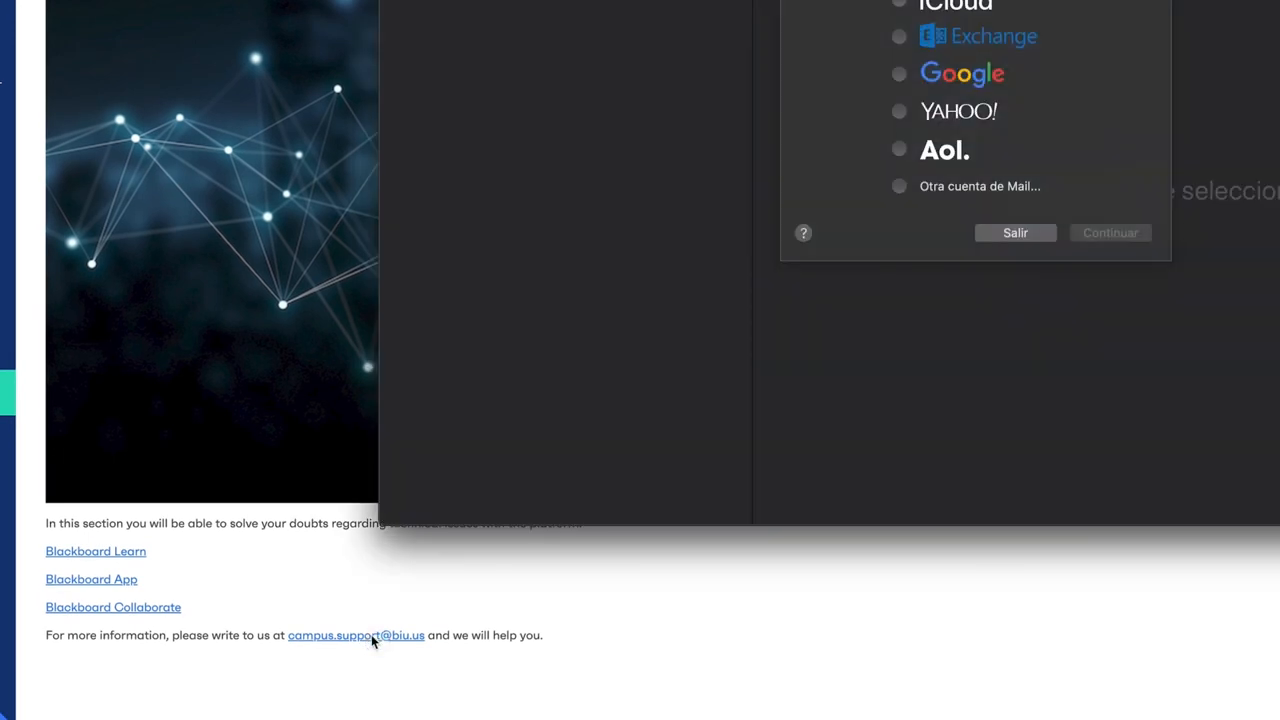